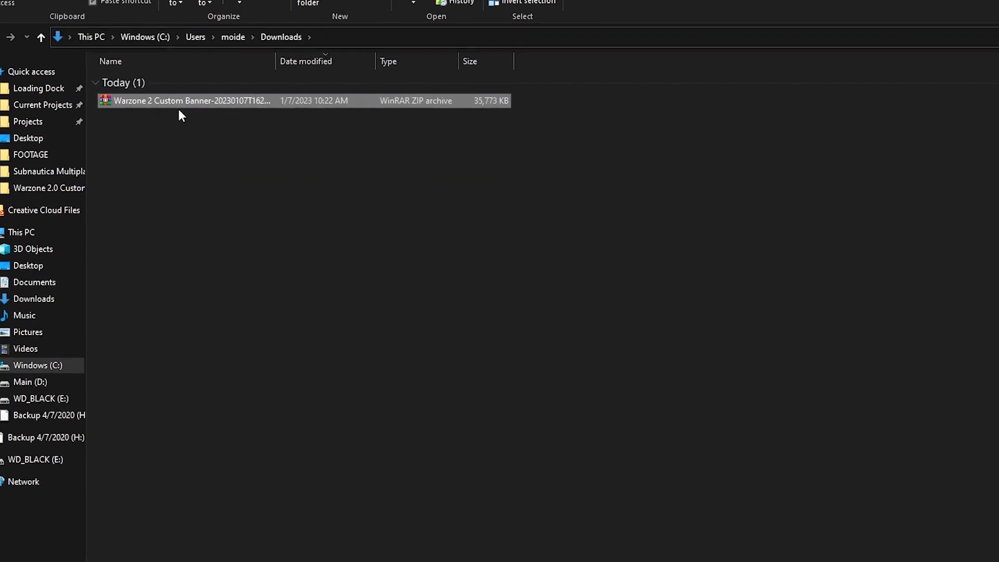
# Open the downloaded Warzone 2 Custom Banner ZIP archive from Downloads.
pyautogui.doubleClick(185, 101)
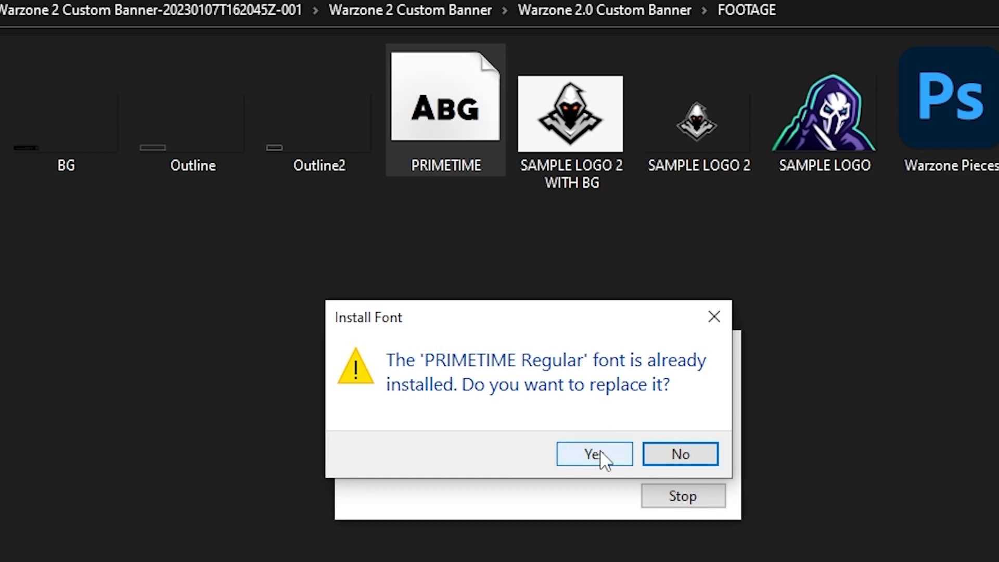
# Confirm replacing the already-installed PRIMETIME font with the pack's copy.
pyautogui.click(593, 454)
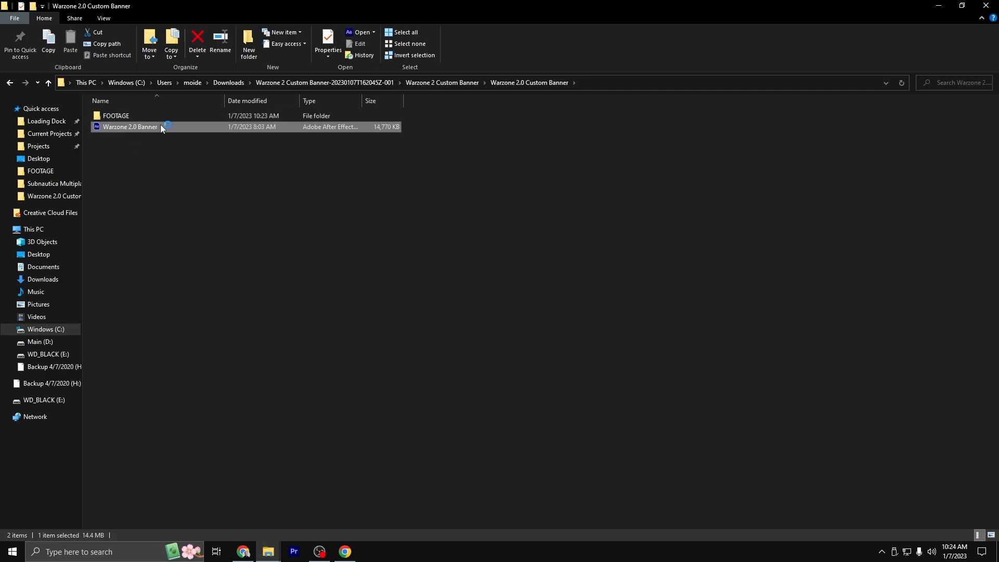
# Open Warzone 2.0 Banner.aep in After Effects and dismiss the missing-fonts warning.
pyautogui.doubleClick(130, 126)
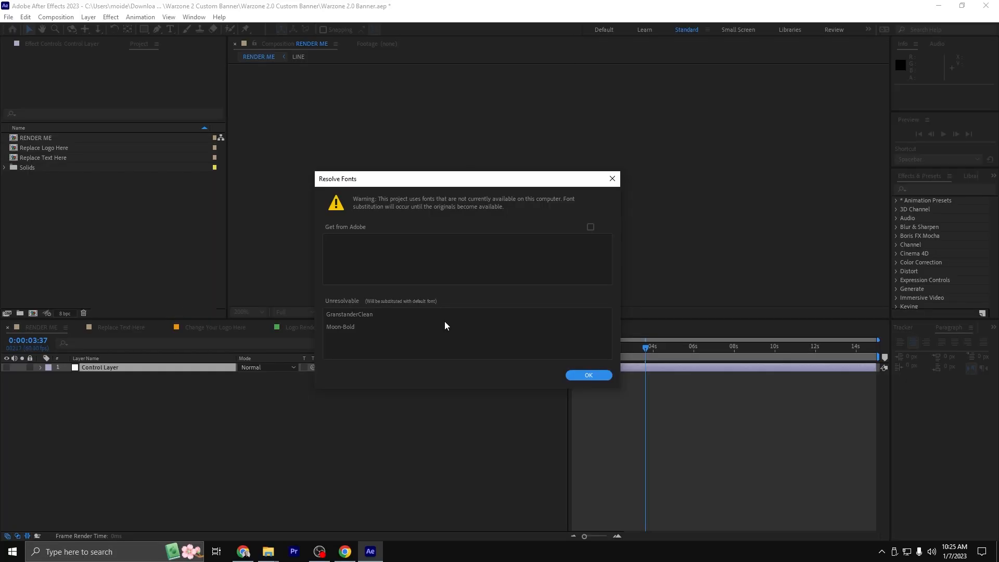
pyautogui.moveTo(344, 327)
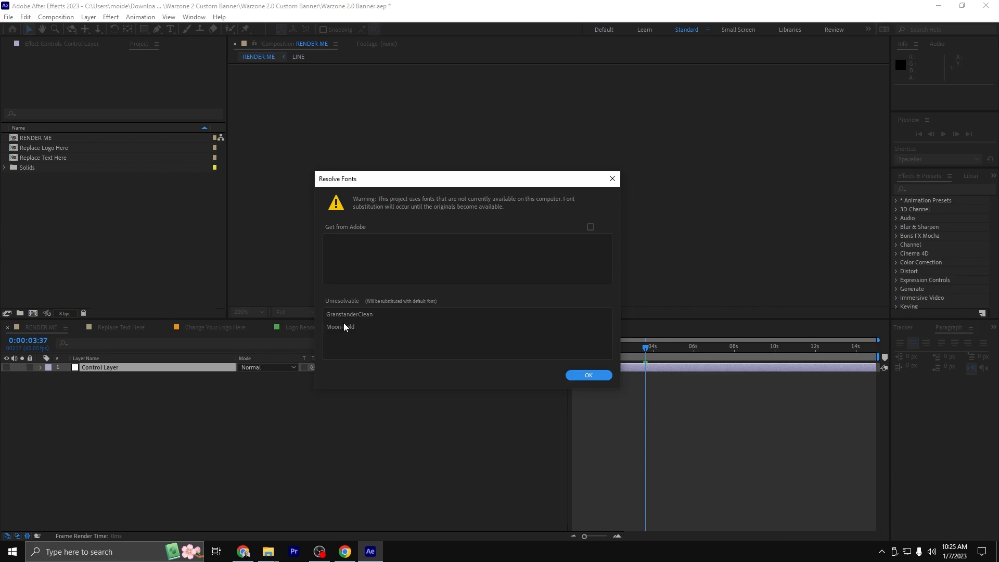
pyautogui.click(588, 374)
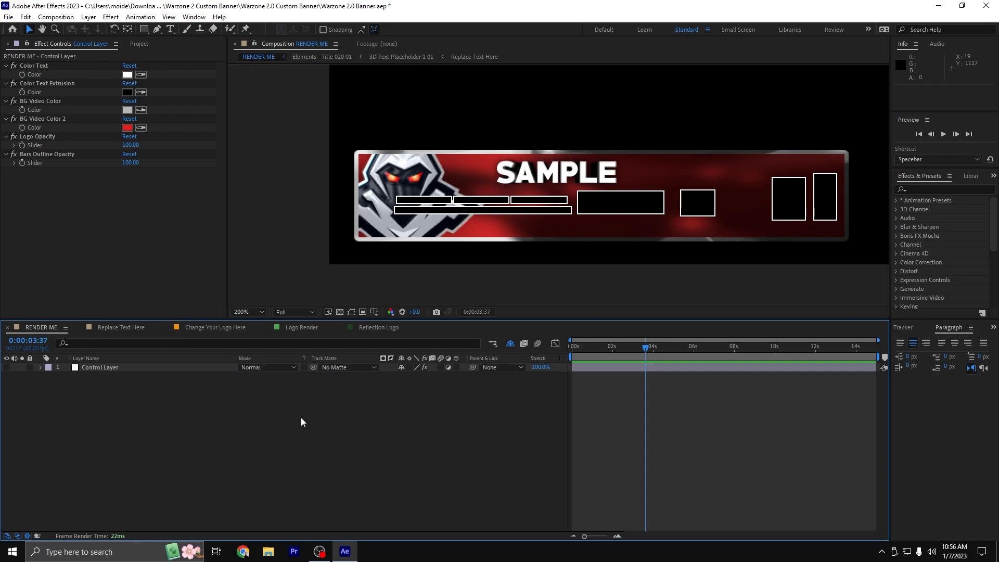
# Switch to the Replace Text Here composition holding the SAMPLE and SAMPLE 2 text layers.
pyautogui.click(474, 57)
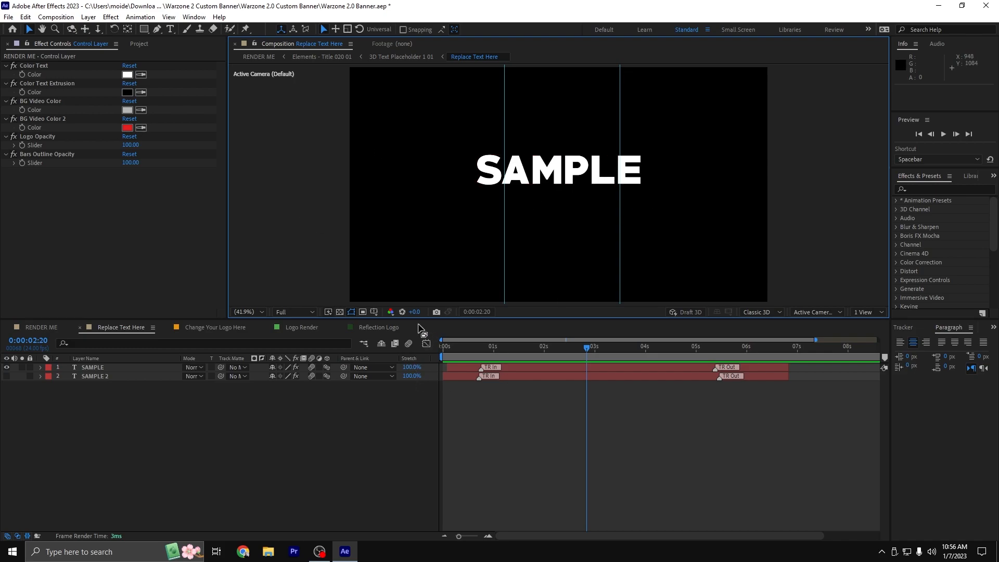
pyautogui.click(251, 21)
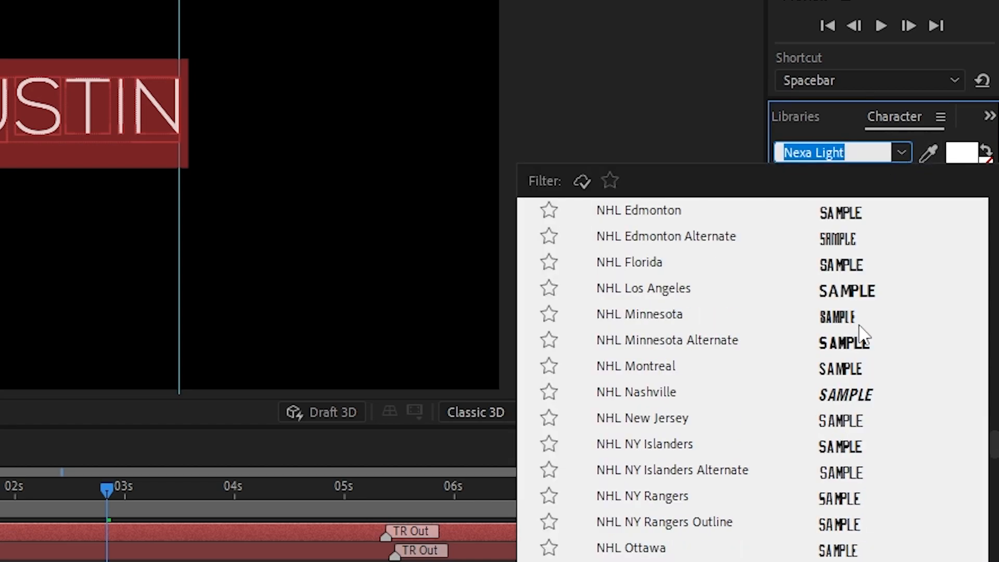
# Scroll through the Character panel font list looking for a new name typeface.
pyautogui.scroll(-3)
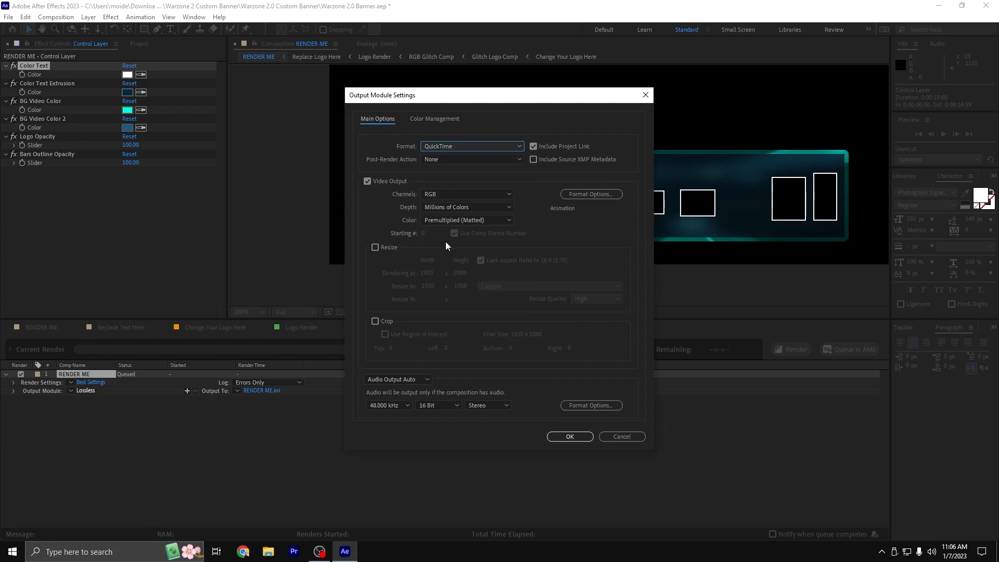
# Set the RENDER ME output module to QuickTime with RGB + Alpha channels and confirm.
pyautogui.click(466, 194)
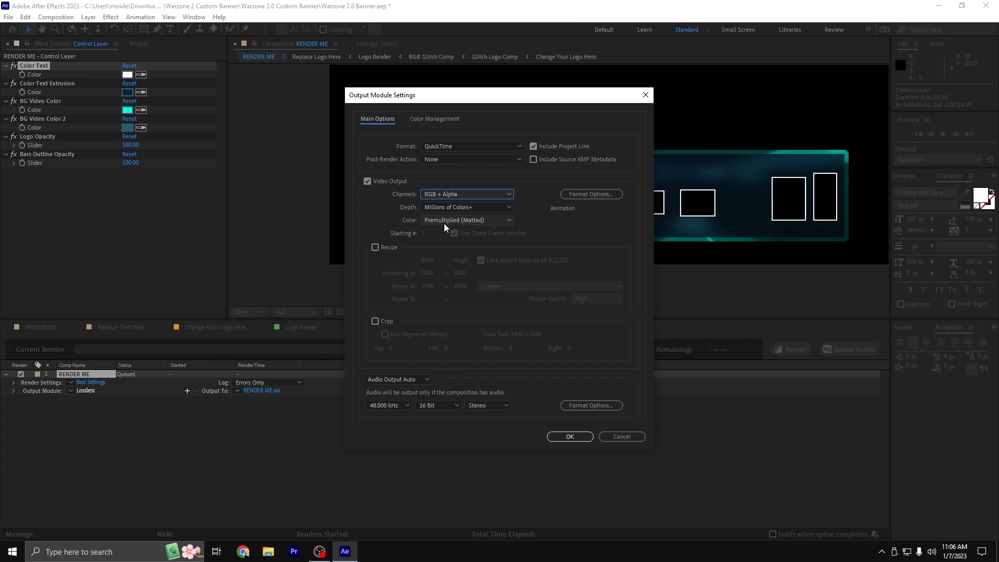
pyautogui.click(568, 436)
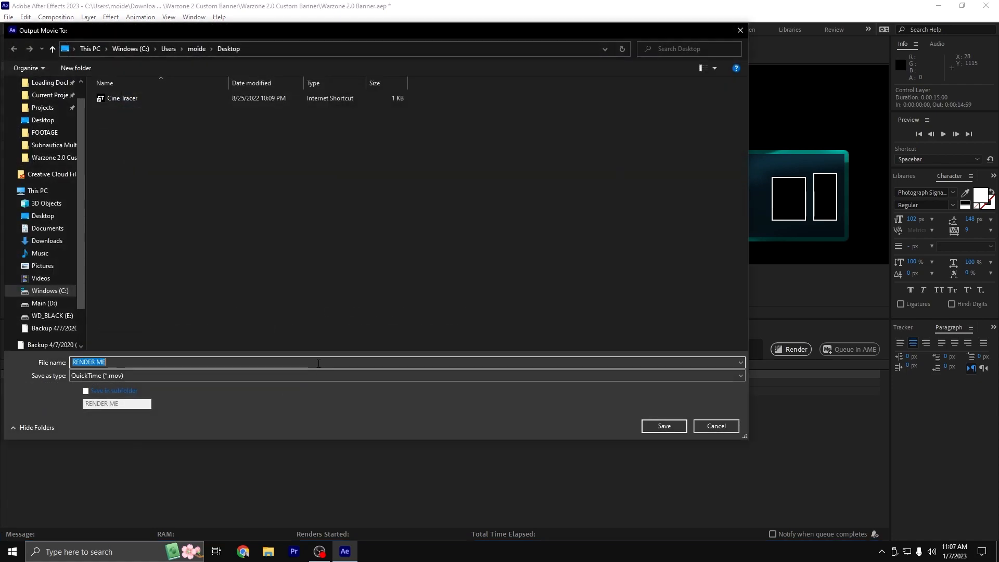
# Name the QuickTime banner movie file and save it to the Desktop.
pyautogui.click(663, 426)
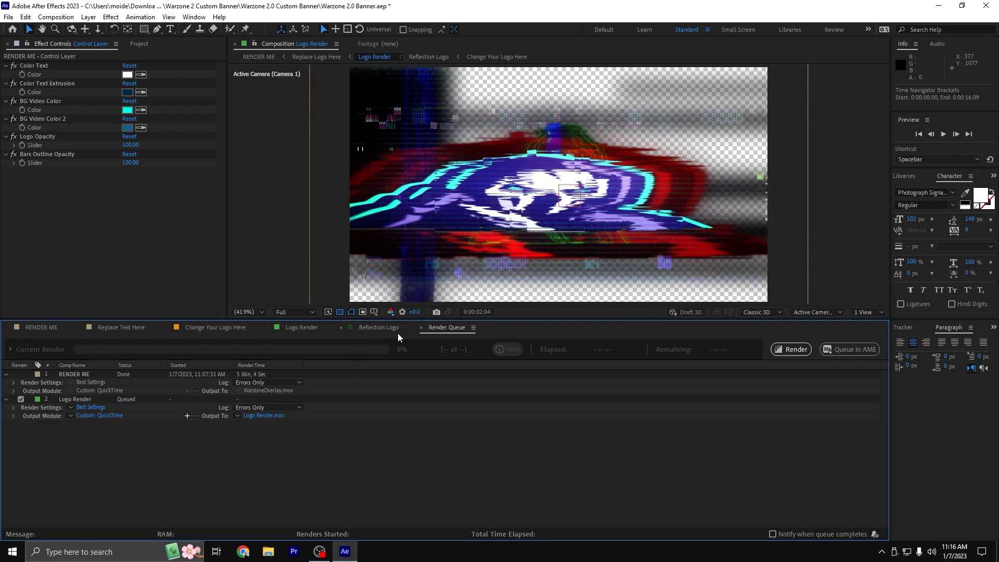
# Switch to the Reflection Logos composition showing the hooded skull logo.
pyautogui.click(428, 56)
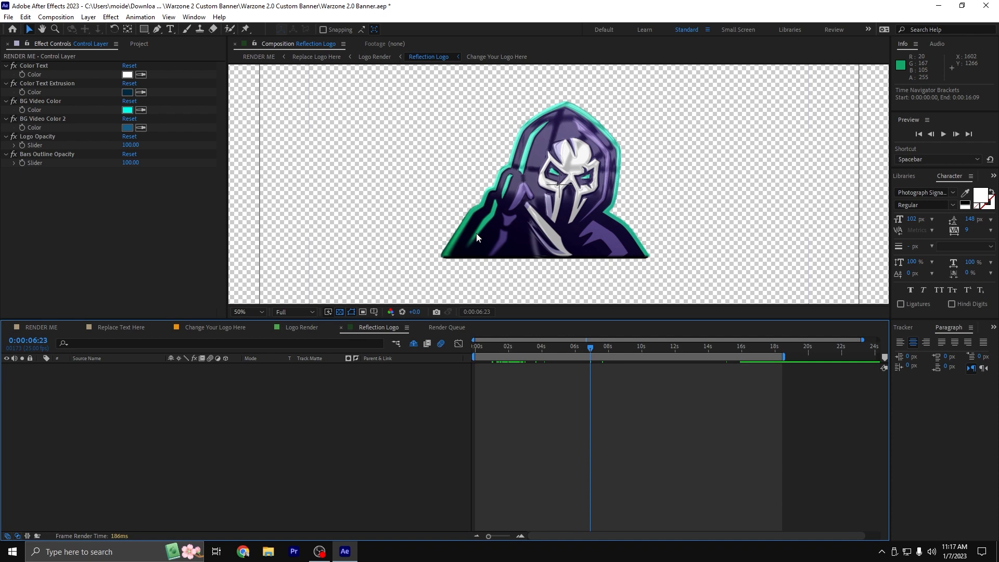